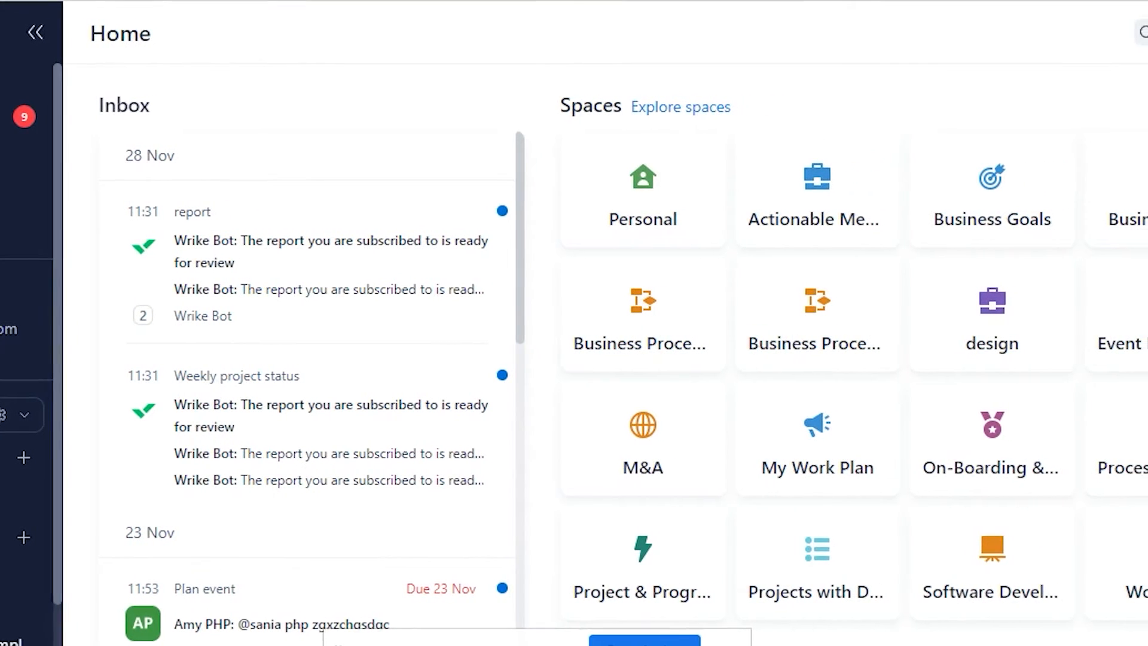
Open the Business Goals space settings from the Home page Spaces grid
{"action": "left_click", "coordinate": [36, 31]}
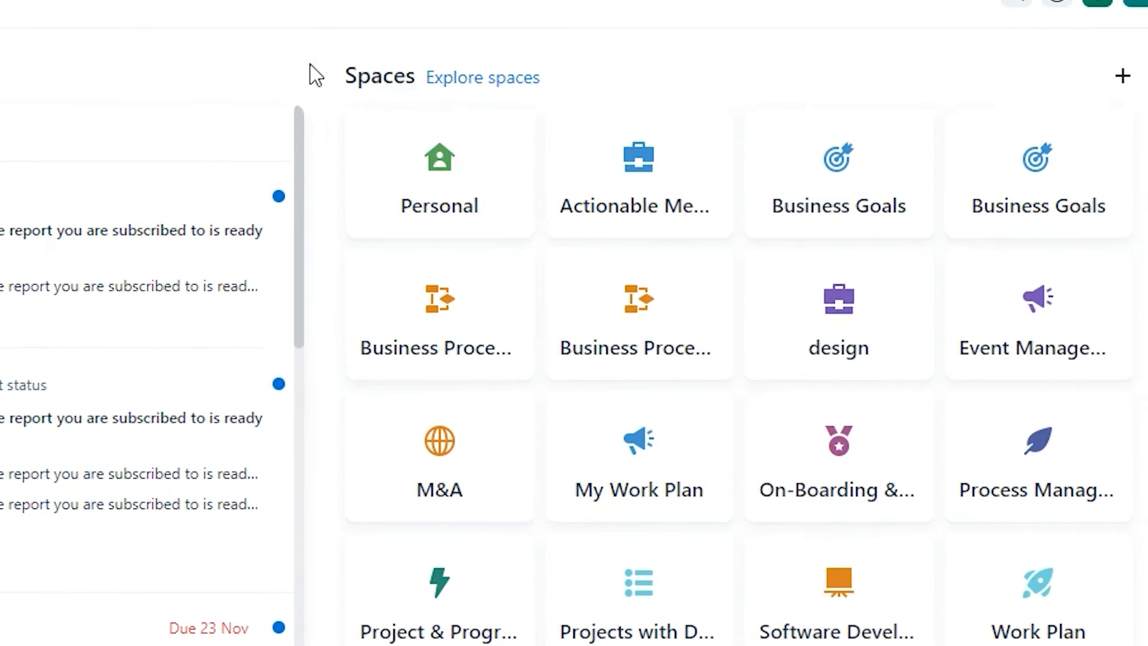
{"action": "mouse_move", "coordinate": [638, 205]}
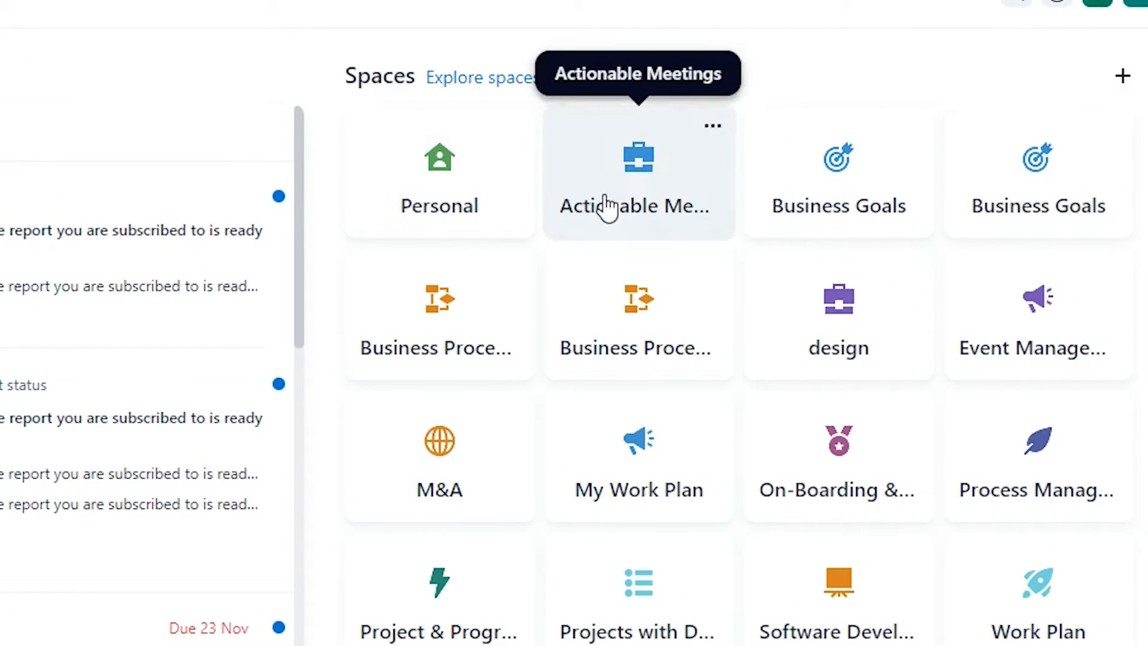
{"action": "mouse_move", "coordinate": [855, 220]}
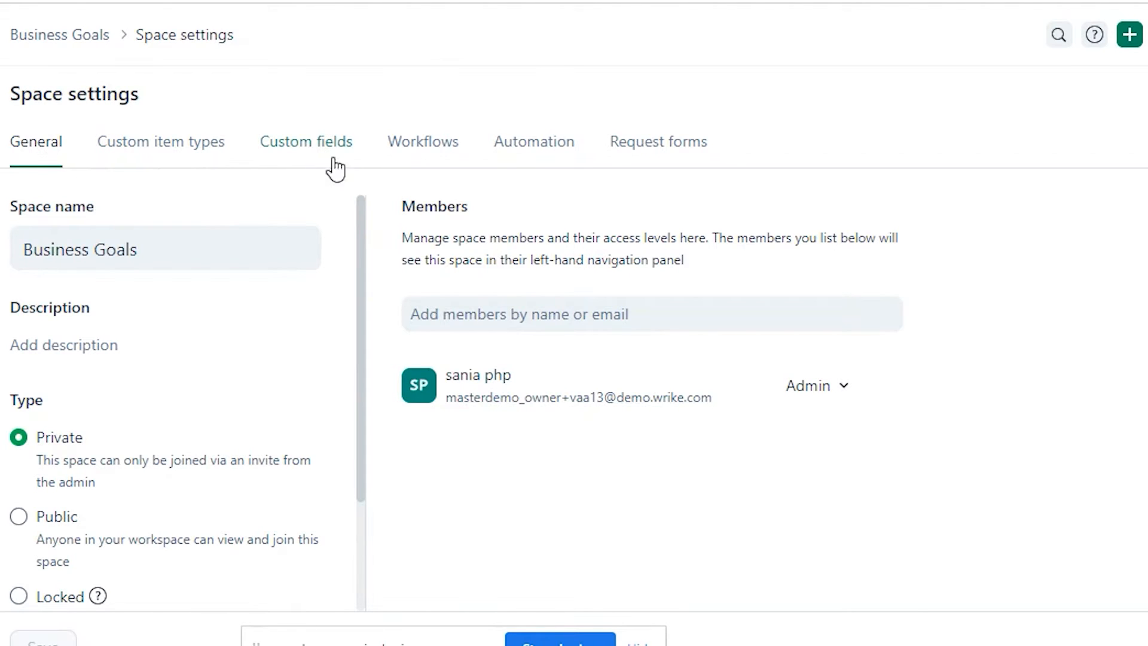
{"action": "mouse_move", "coordinate": [533, 141]}
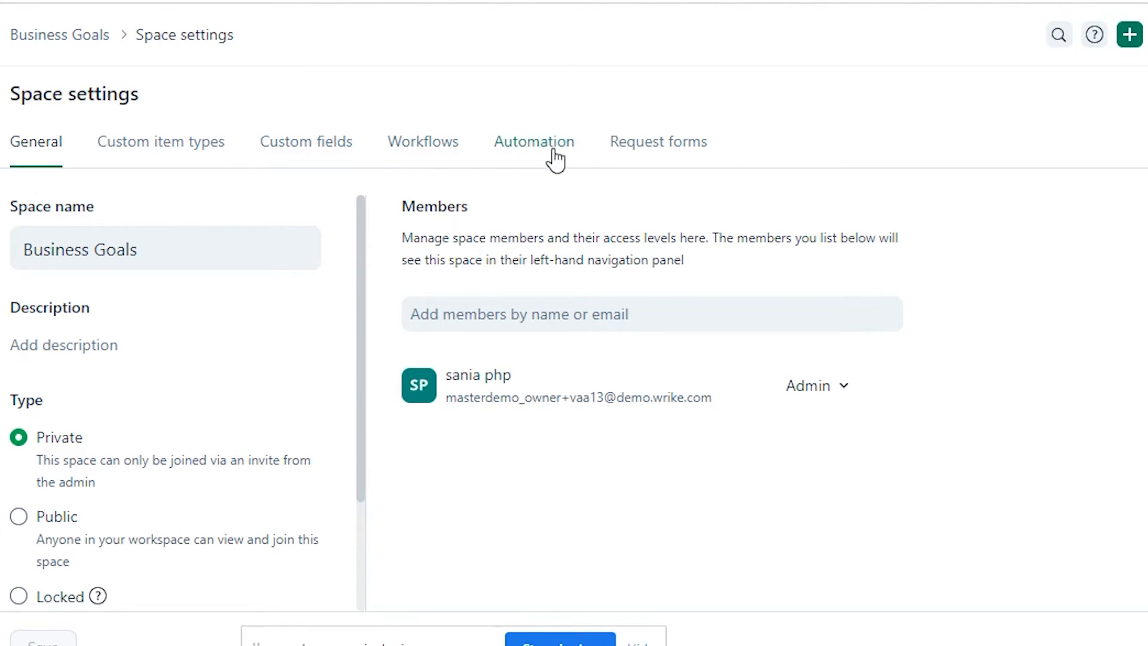
Show the Request forms section of the Business Goals space settings
{"action": "left_click", "coordinate": [658, 141]}
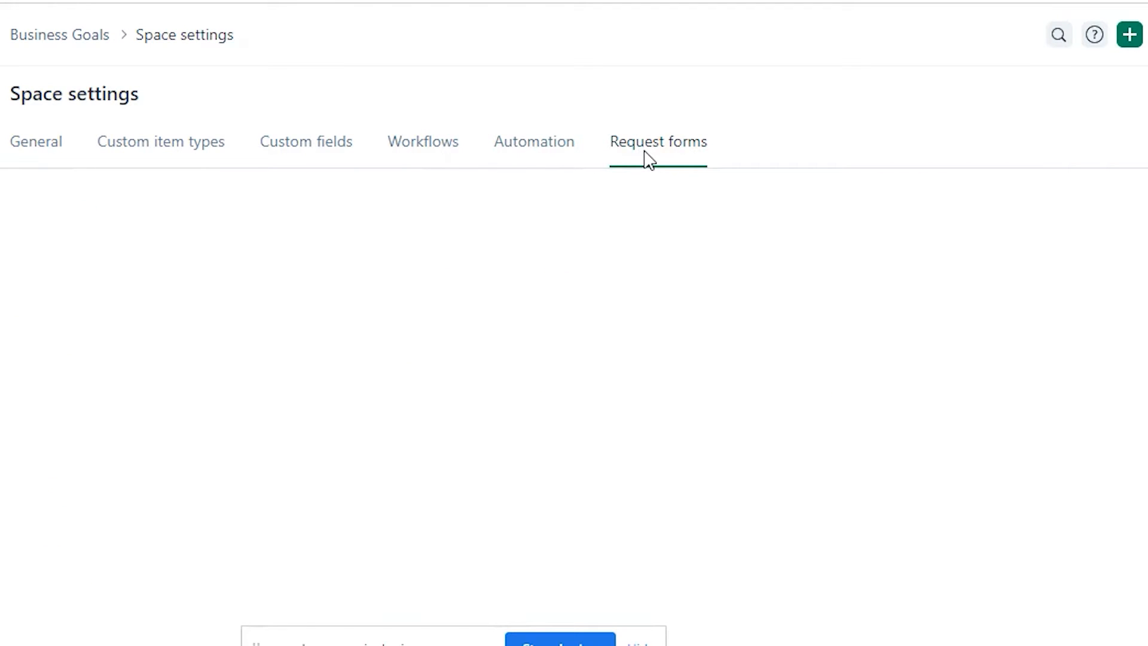
Create a new request form titled 'My Form' with a paragraph question and a Phone Number question
{"action": "left_click", "coordinate": [657, 141]}
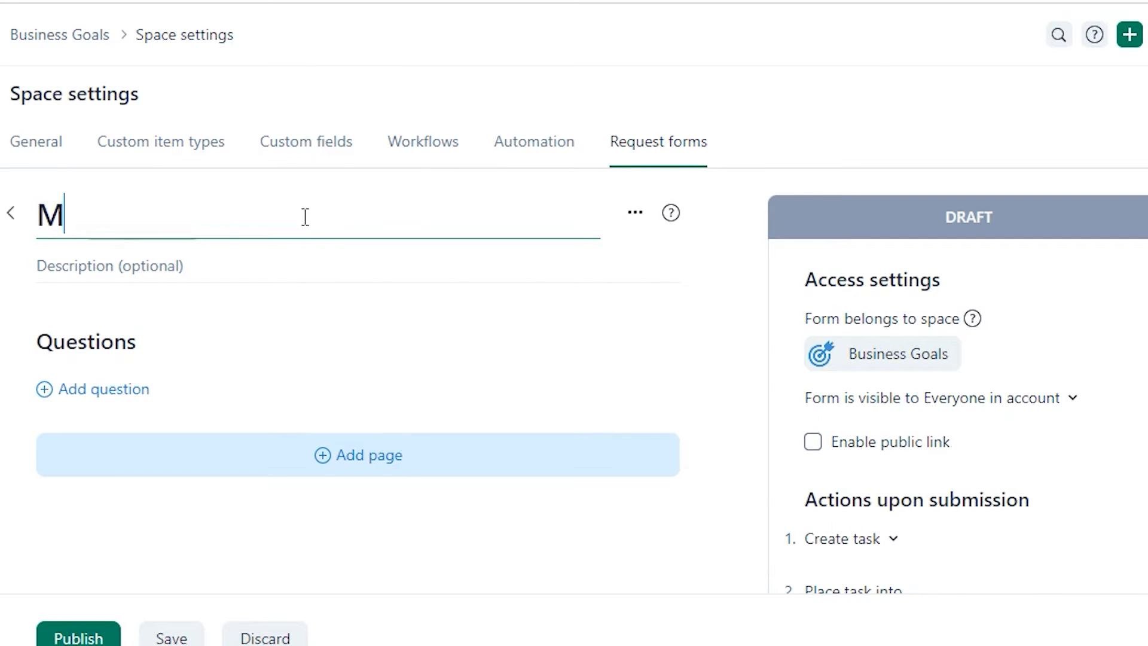
{"action": "type", "text": "y Fo"}
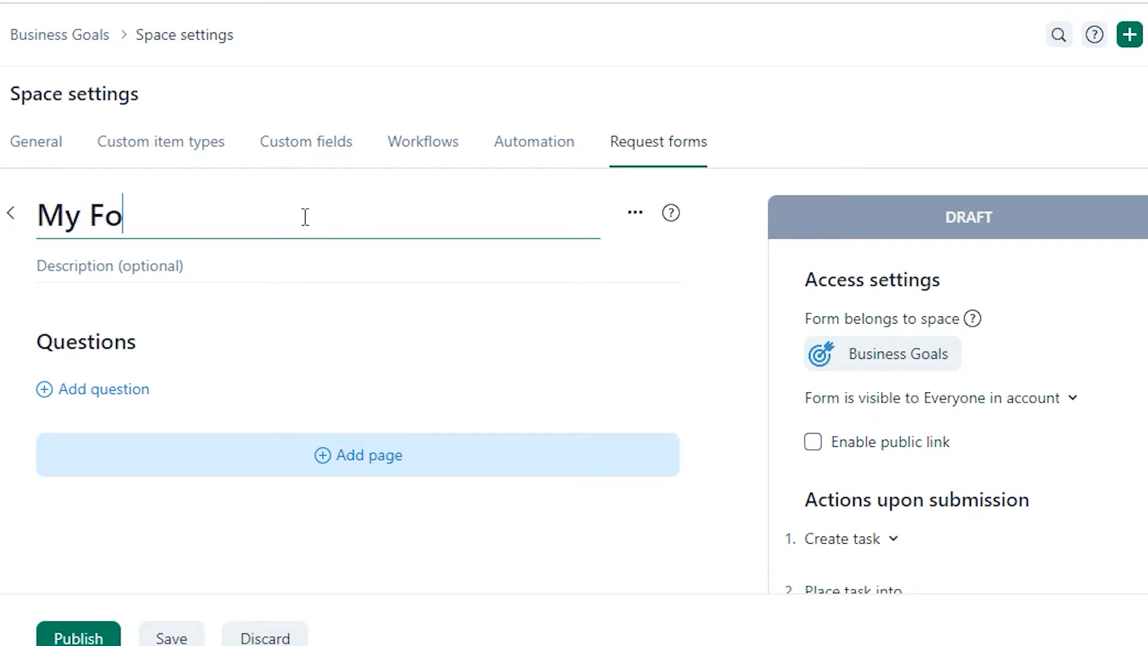
{"action": "type", "text": "rm"}
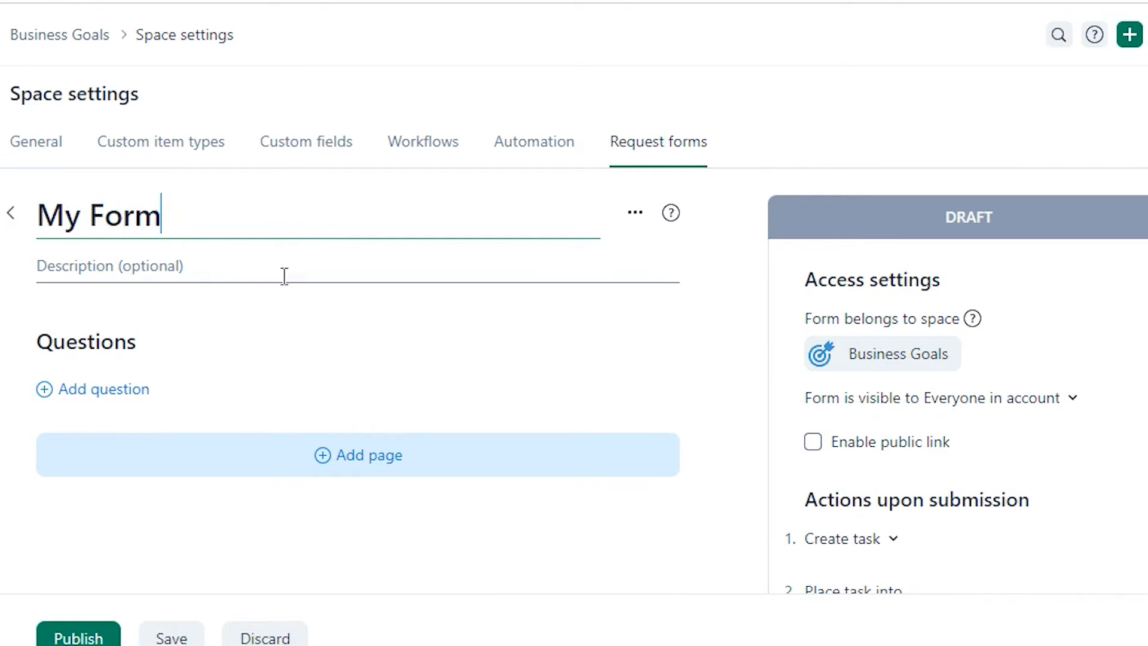
{"action": "left_click", "coordinate": [103, 389]}
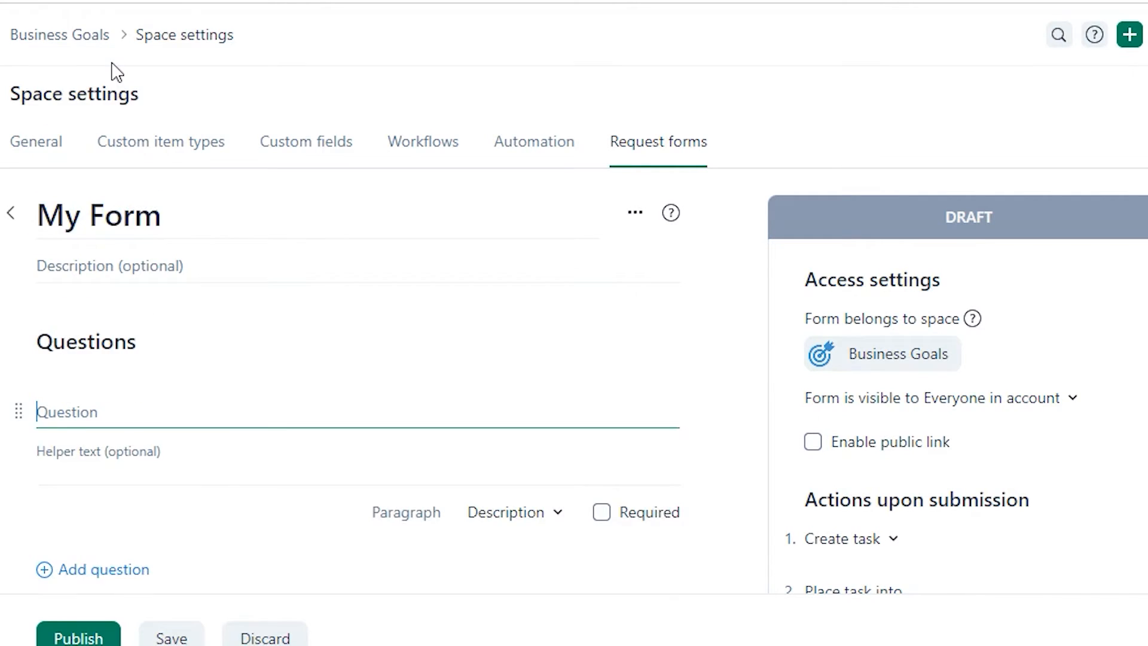
{"action": "left_click", "coordinate": [405, 512]}
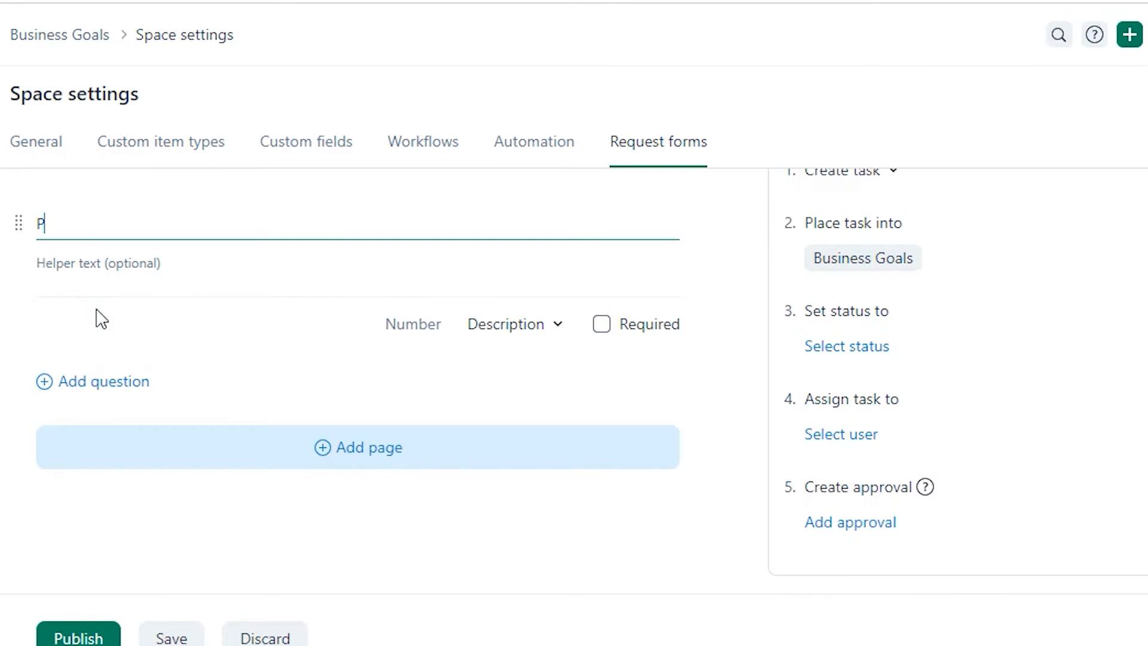
{"action": "type", "text": "hone N"}
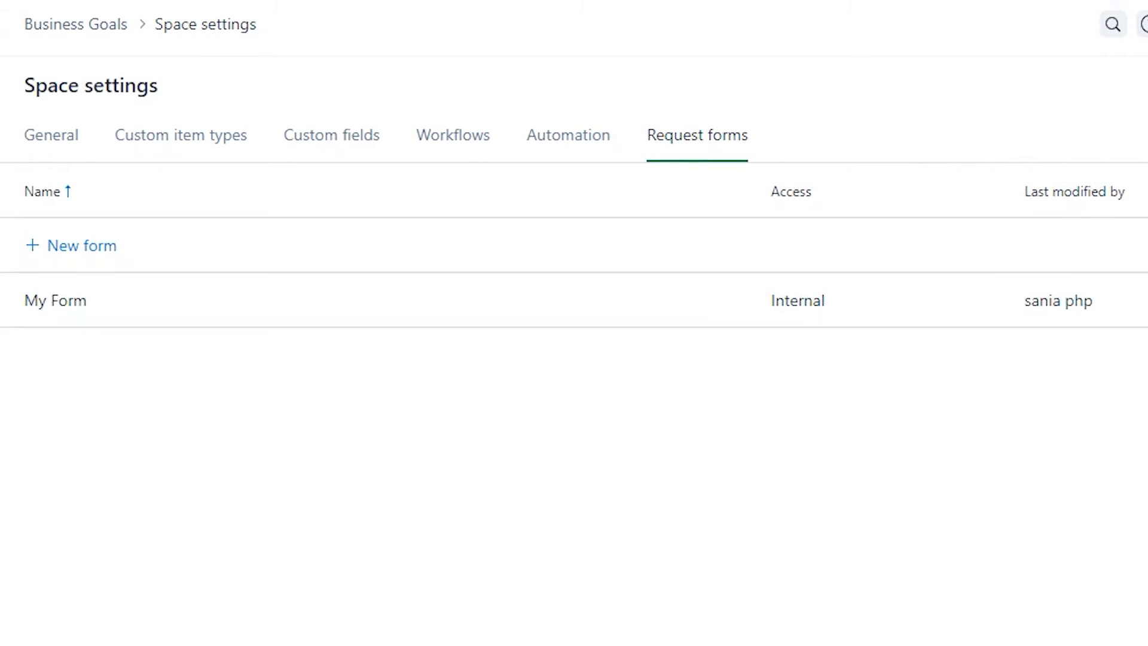
Reopen My Form and enable its public link in Access settings
{"action": "left_click", "coordinate": [55, 300]}
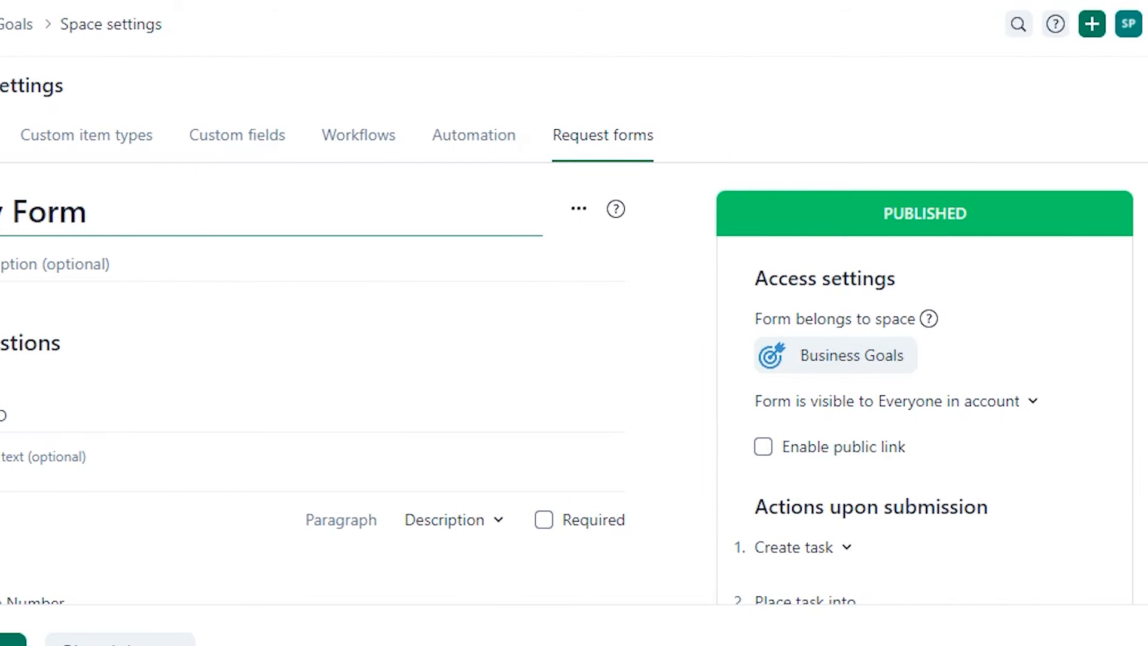
{"action": "mouse_move", "coordinate": [876, 540]}
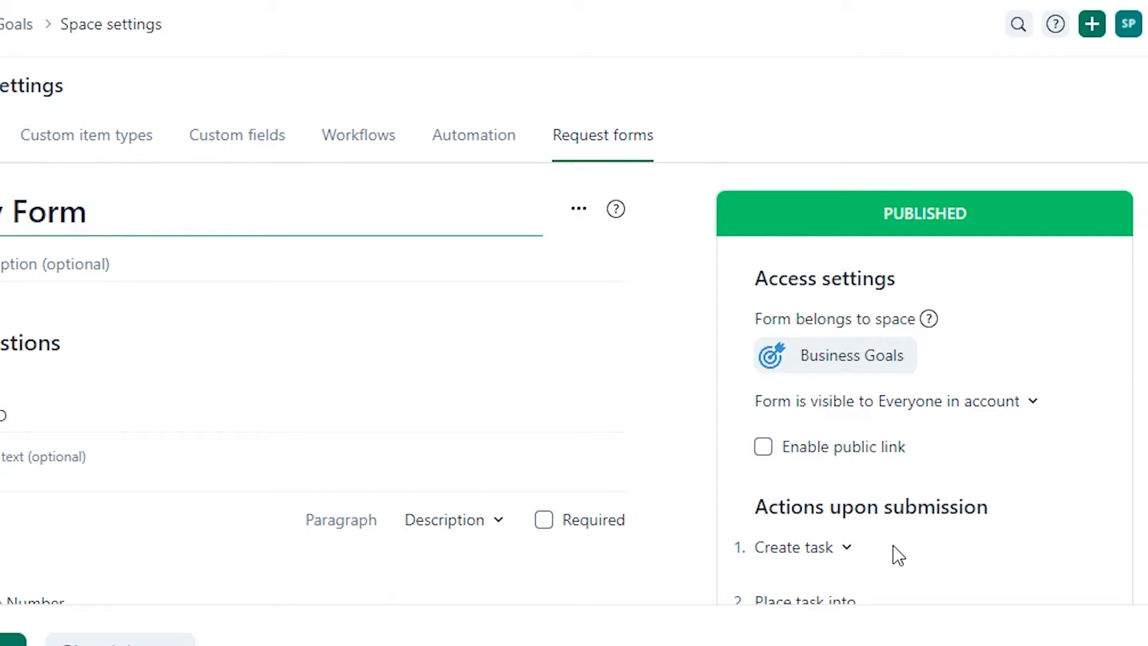
{"action": "mouse_move", "coordinate": [762, 447]}
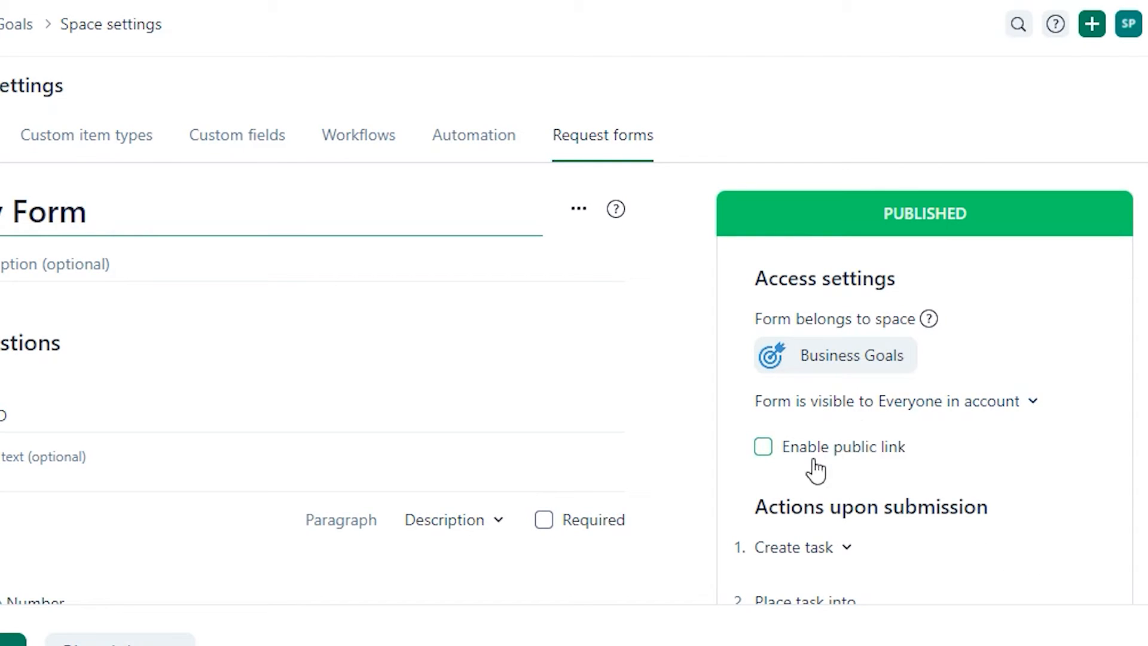
{"action": "left_click", "coordinate": [762, 447]}
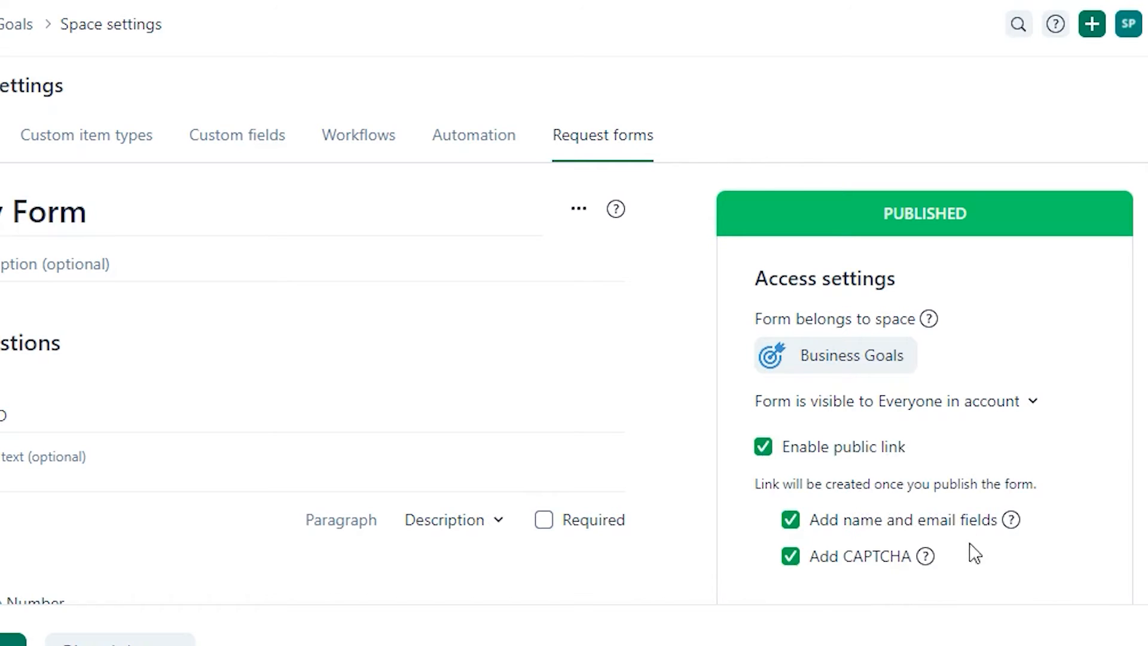
{"action": "mouse_move", "coordinate": [936, 520]}
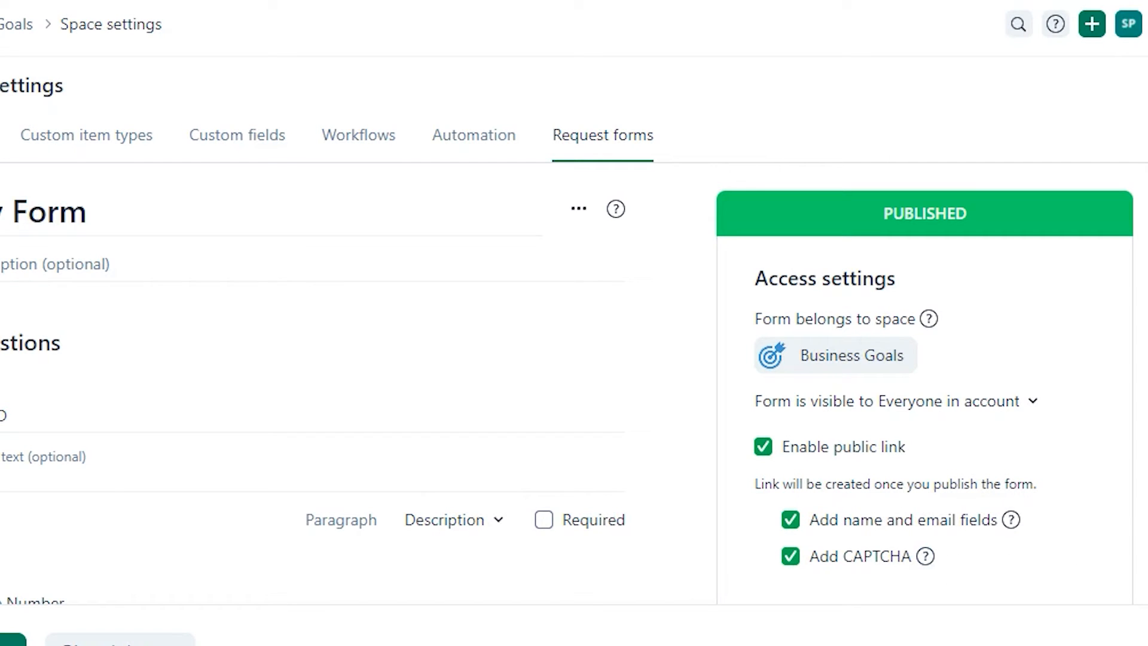
Set submission actions to create a task from a template with status Completed
{"action": "scroll", "scroll_direction": "down", "scroll_amount": 3}
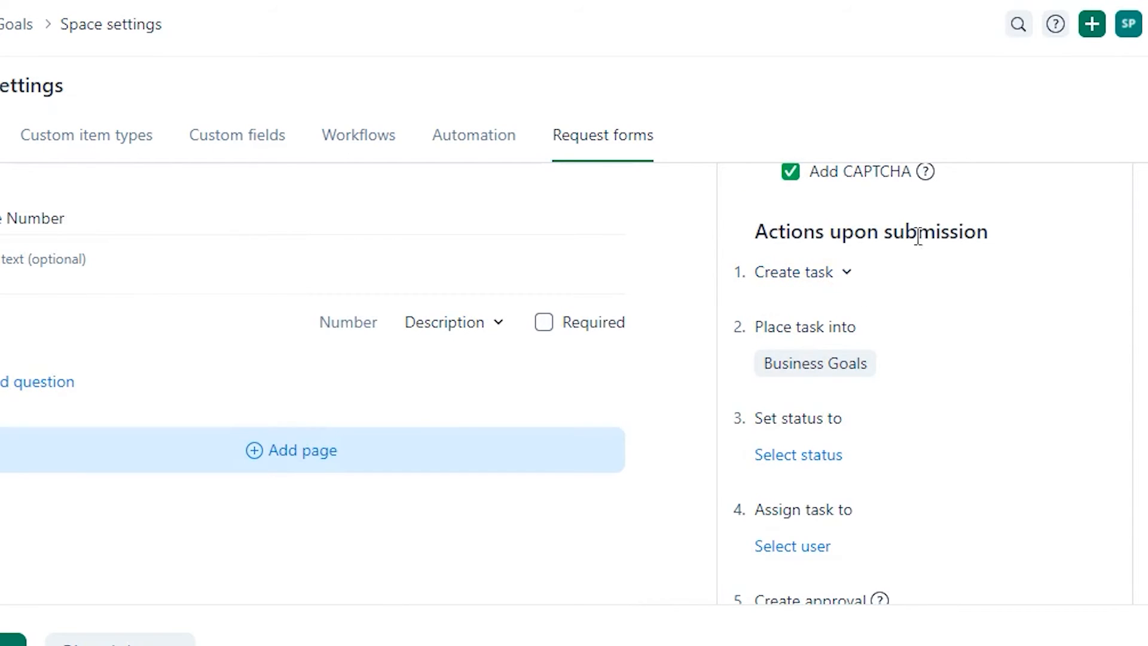
{"action": "left_click", "coordinate": [795, 272]}
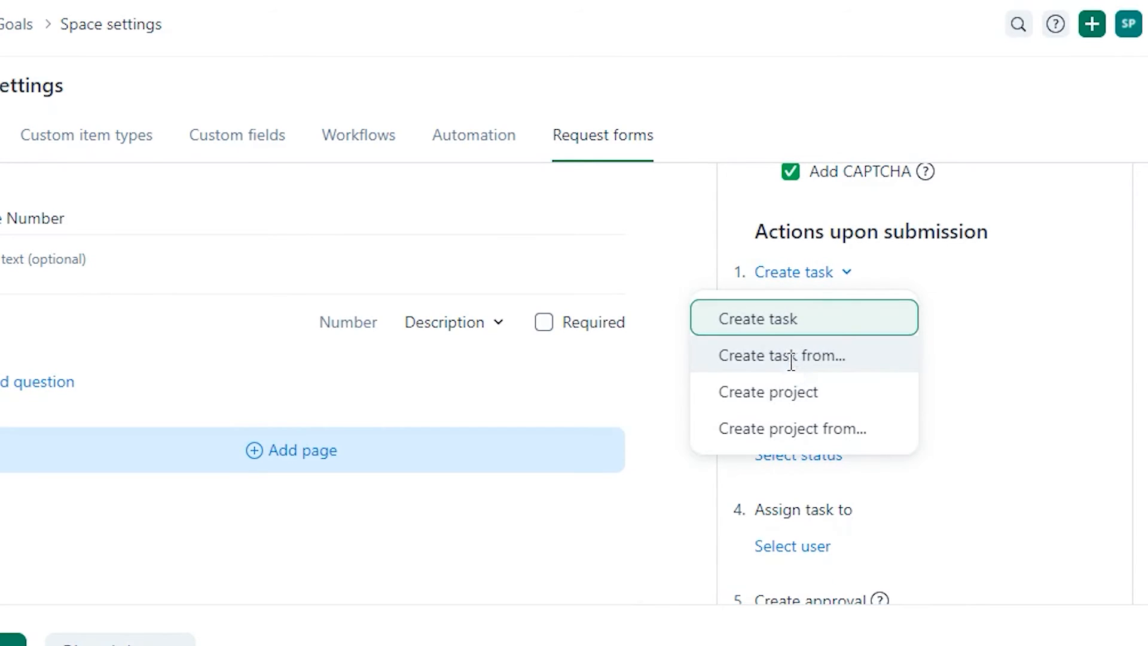
{"action": "left_click", "coordinate": [780, 355]}
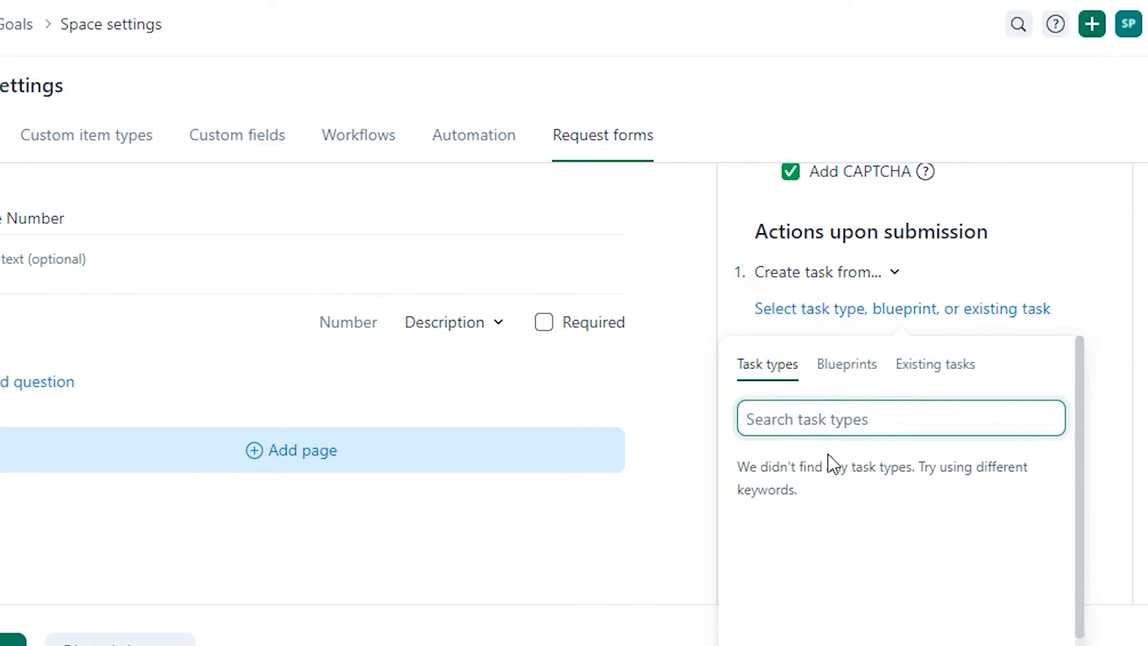
{"action": "left_click", "coordinate": [847, 364]}
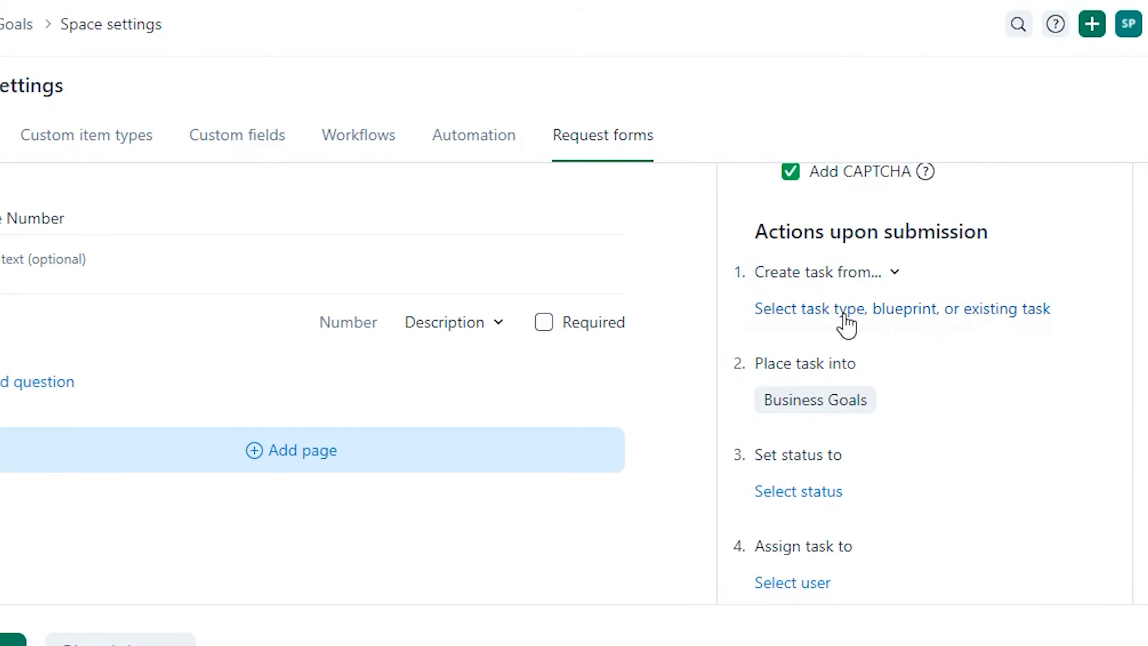
{"action": "mouse_move", "coordinate": [798, 491]}
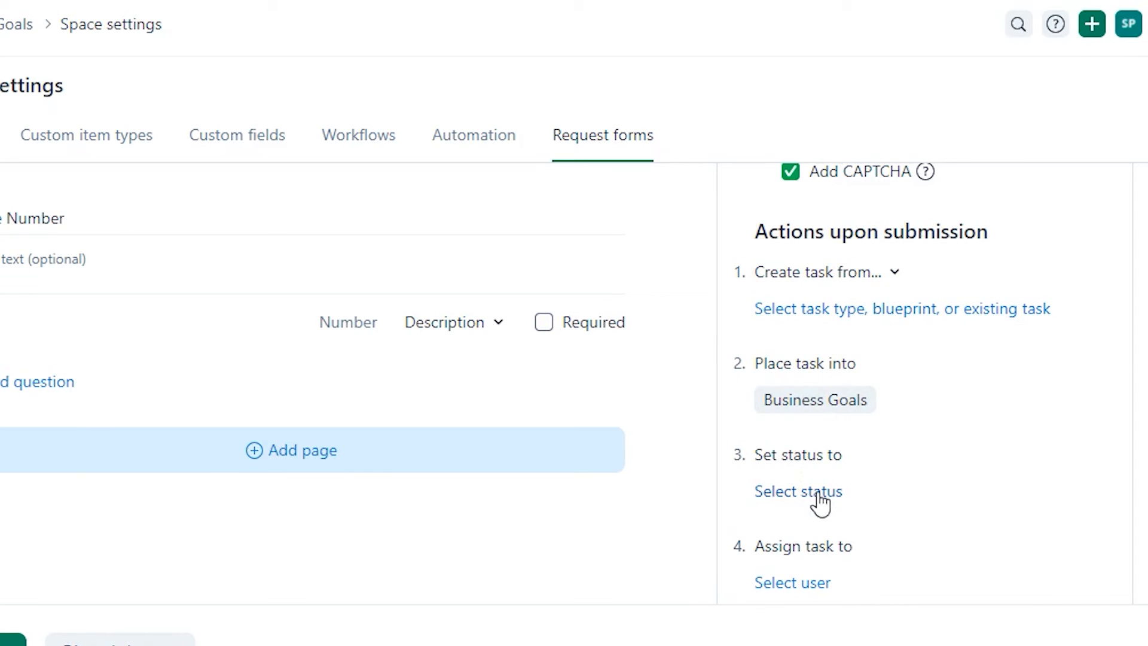
{"action": "left_click", "coordinate": [798, 492]}
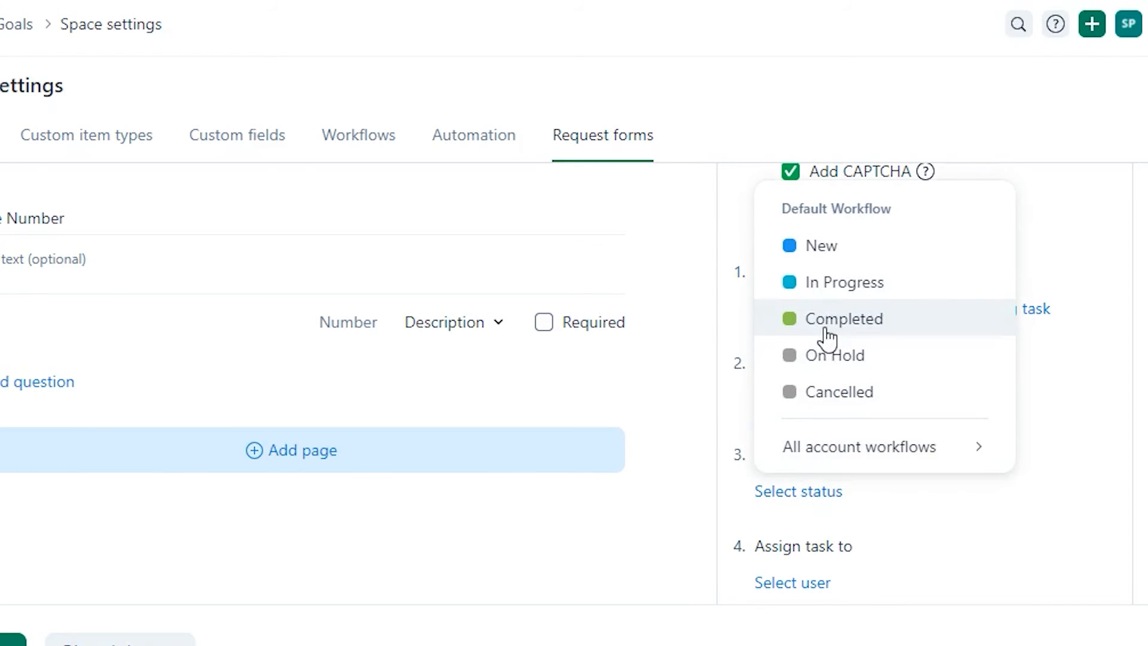
{"action": "left_click", "coordinate": [792, 583]}
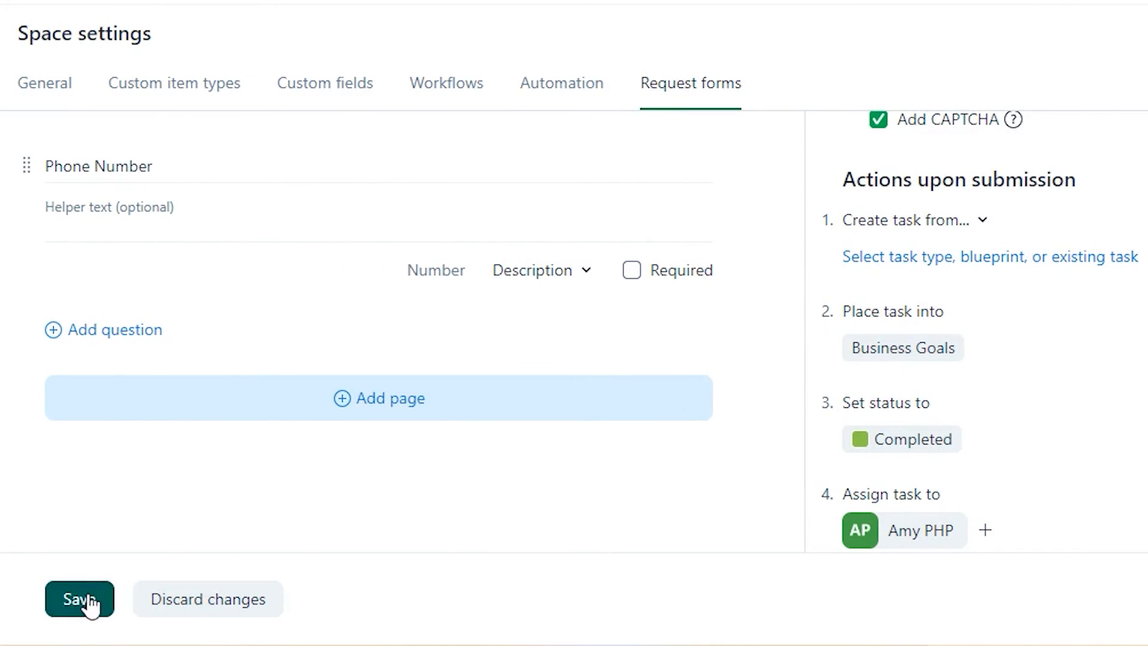
Save My Form's changes and open its public link
{"action": "left_click", "coordinate": [79, 599]}
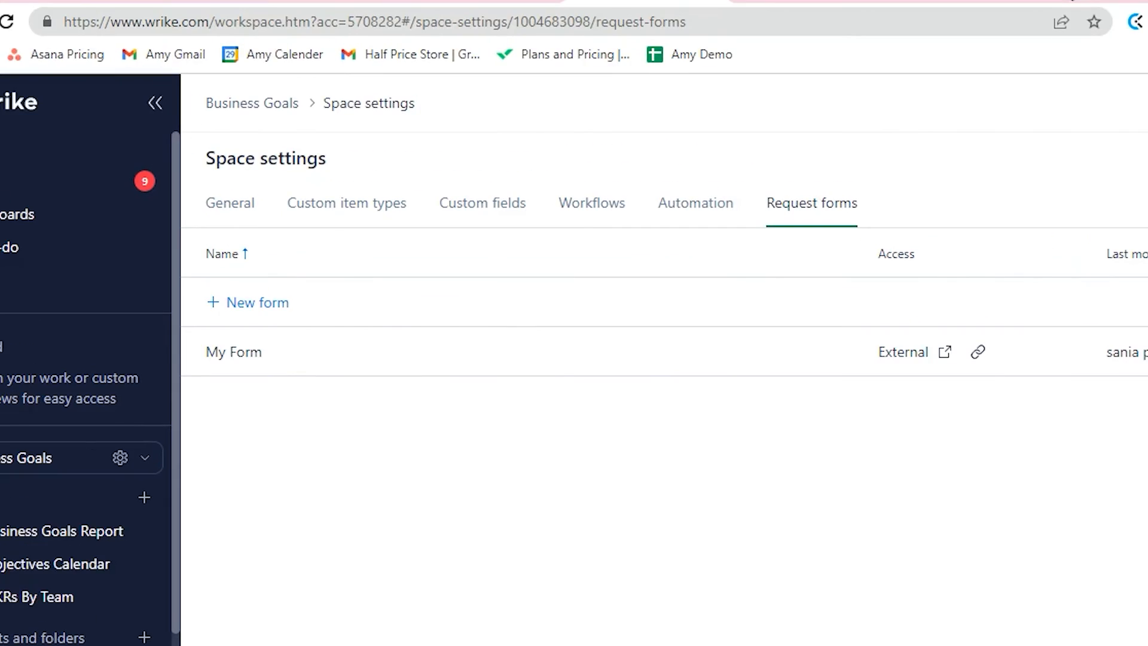
{"action": "left_click", "coordinate": [945, 351]}
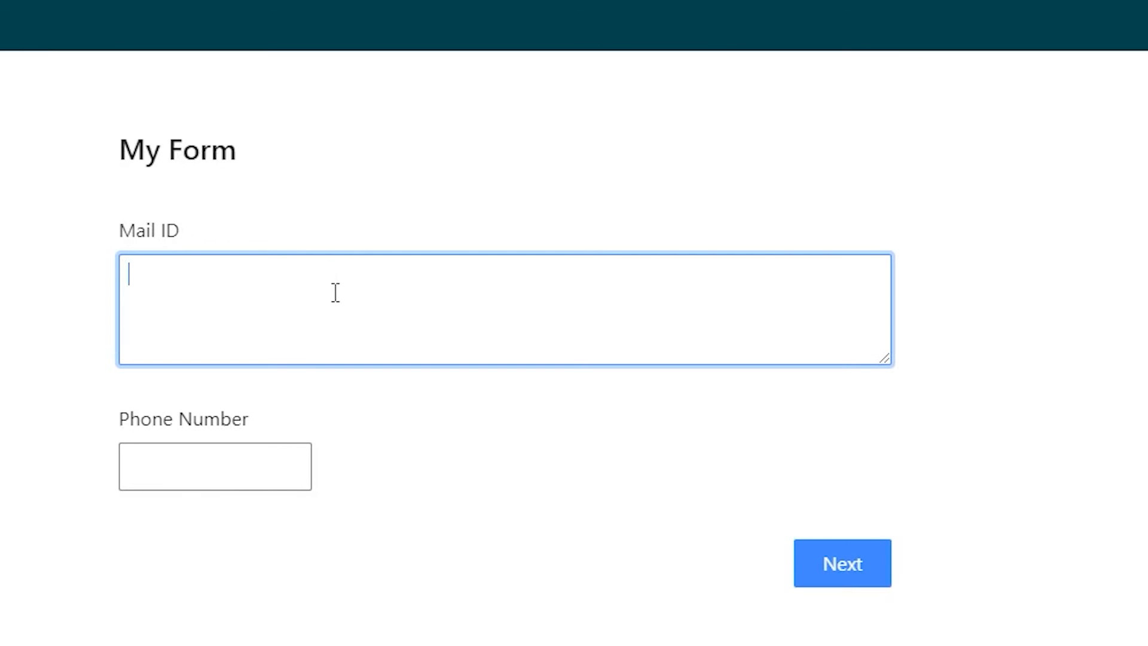
{"action": "type", "text": "9"}
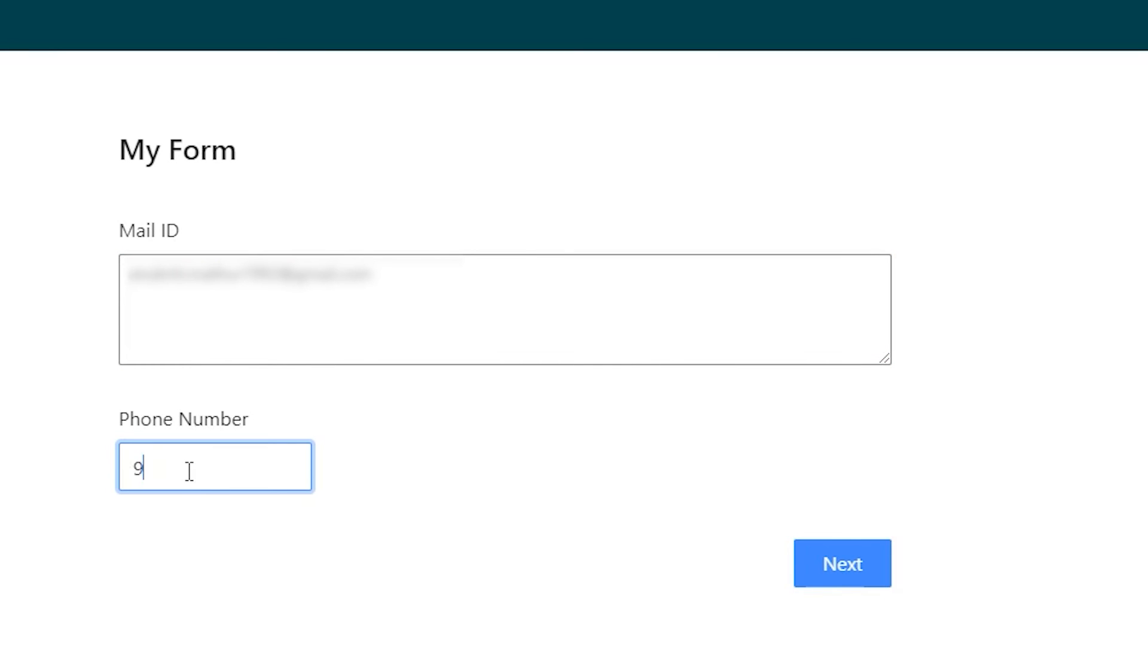
{"action": "type", "text": "999999999999"}
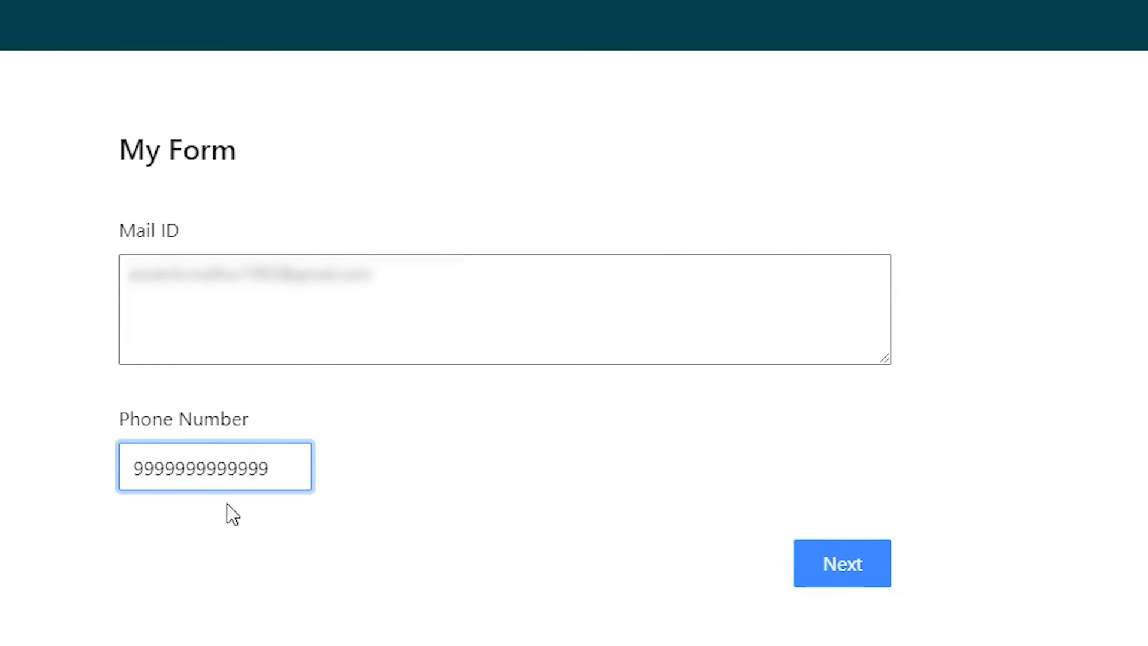
{"action": "left_click", "coordinate": [841, 564]}
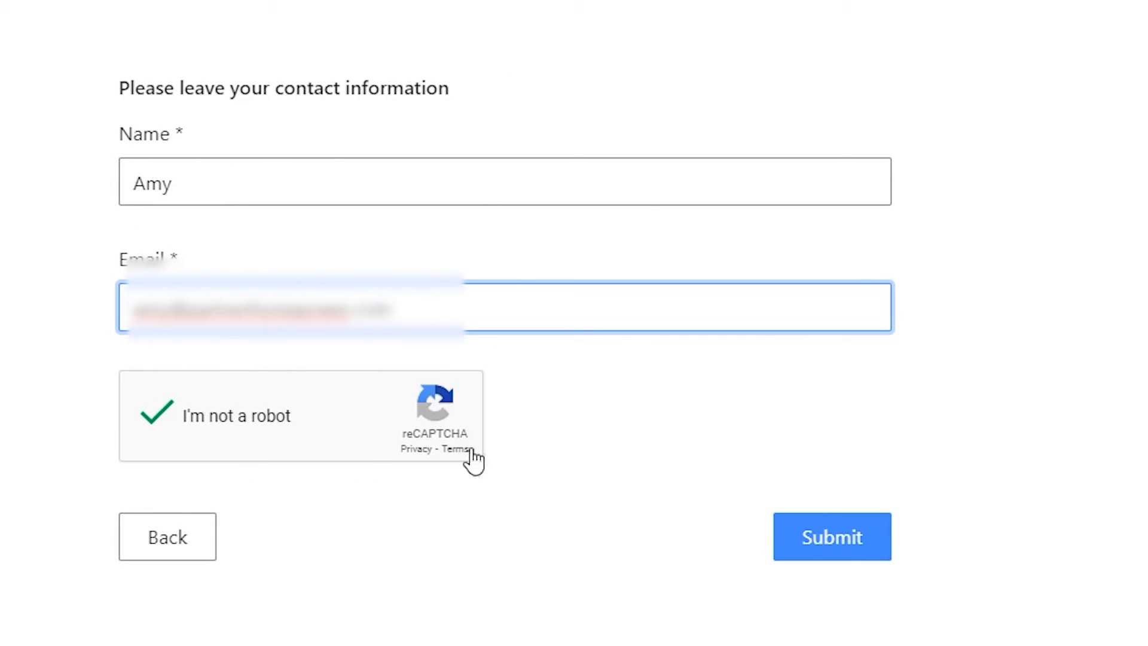
{"action": "left_click", "coordinate": [832, 535]}
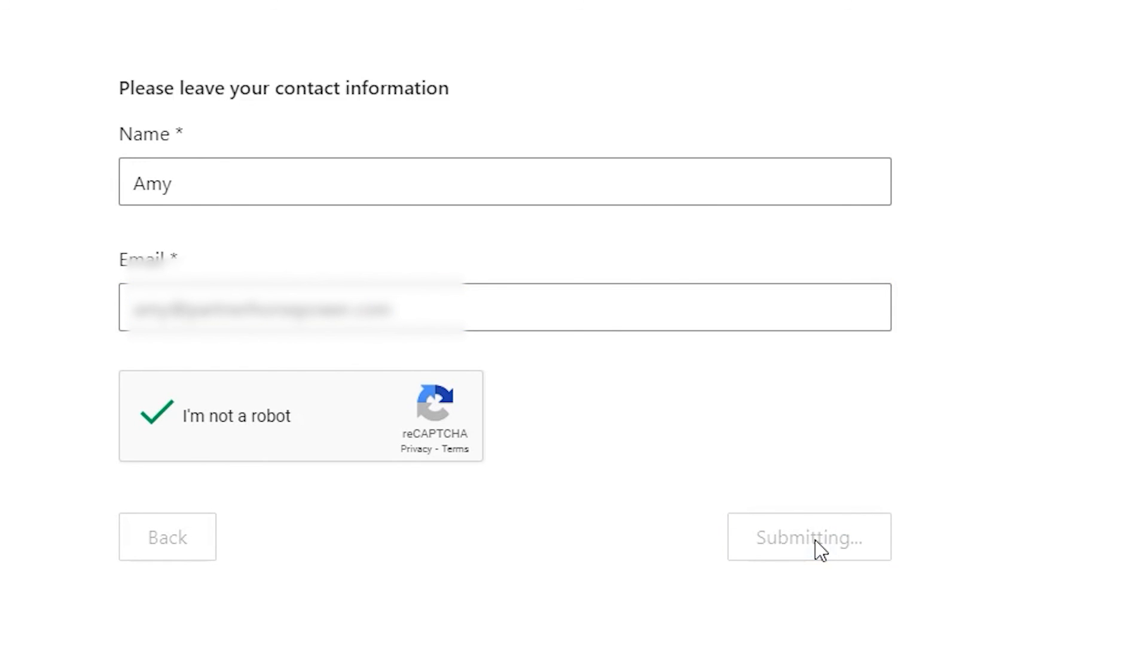